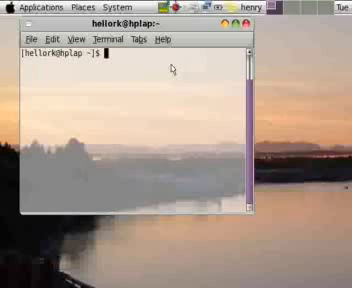
Run 'sudo yum install seahorse' to install the Seahorse key manager with administrator rights.
{"action": "type", "text": "sudo yum in"}
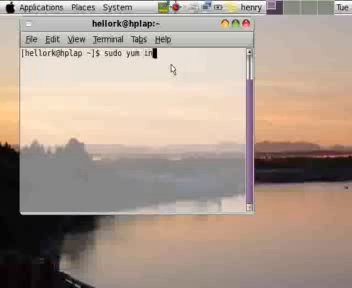
{"action": "type", "text": "stall"}
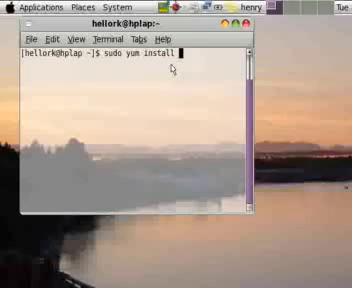
{"action": "type", "text": "seahorse"}
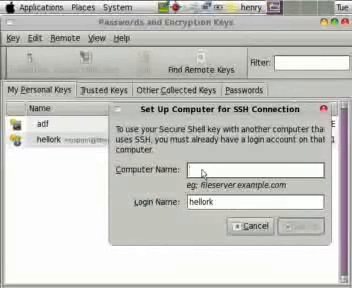
Configure the key for Secure Shell with 'localhost' as the Computer Name.
{"action": "type", "text": "localhost"}
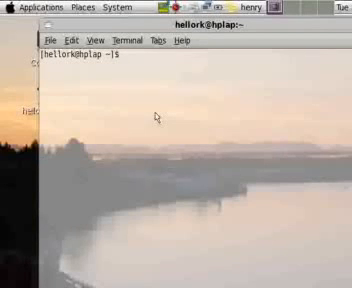
Run 'scp -r .ssh eq2.us:' to copy the .ssh directory to the remote host.
{"action": "type", "text": "s"}
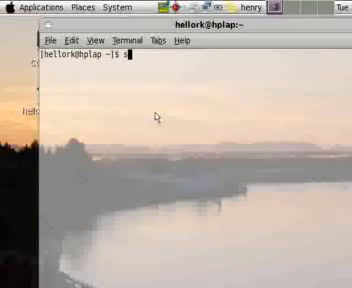
{"action": "type", "text": "cp"}
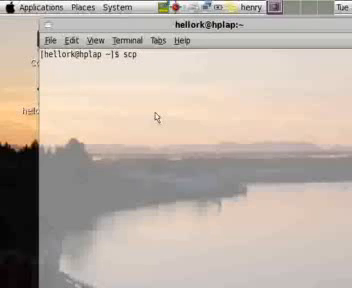
{"action": "type", "text": "-r .ssh"}
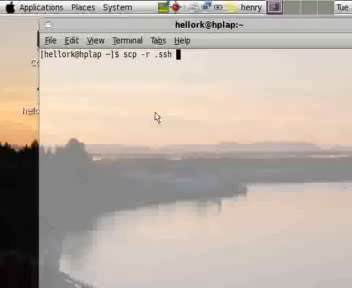
{"action": "type", "text": "eq2.us:"}
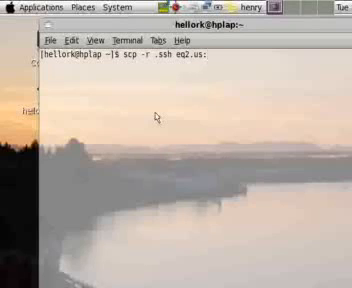
{"action": "key", "text": "Return"}
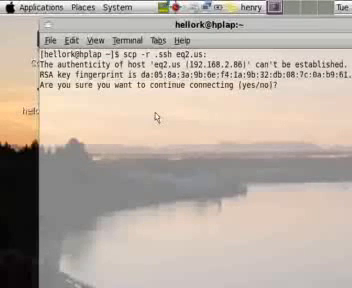
Accept the host key with 'yes' and submit the password so the key files transfer.
{"action": "type", "text": "yes"}
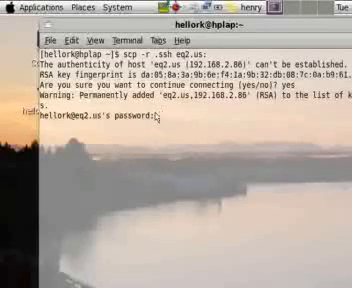
{"action": "key", "text": "Return"}
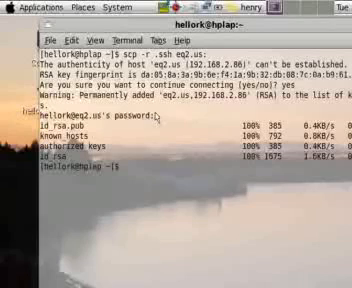